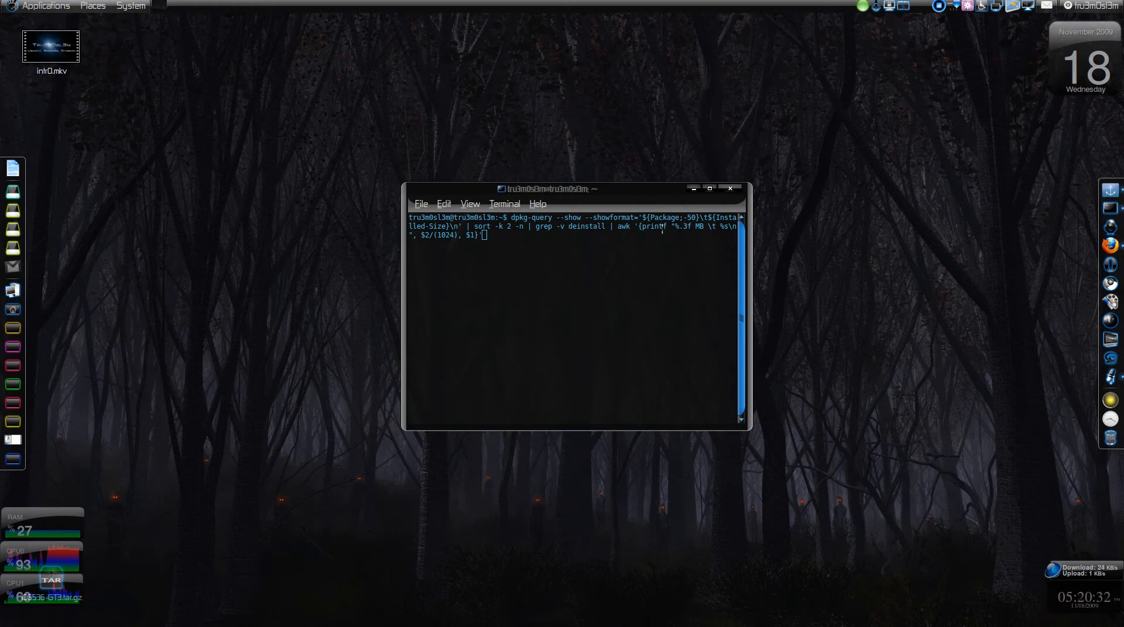
Step: Run the dpkg-query package-size listing sorted numerically, then retype it with a tail -n 10 stage
left_click(710, 188)
type("'")
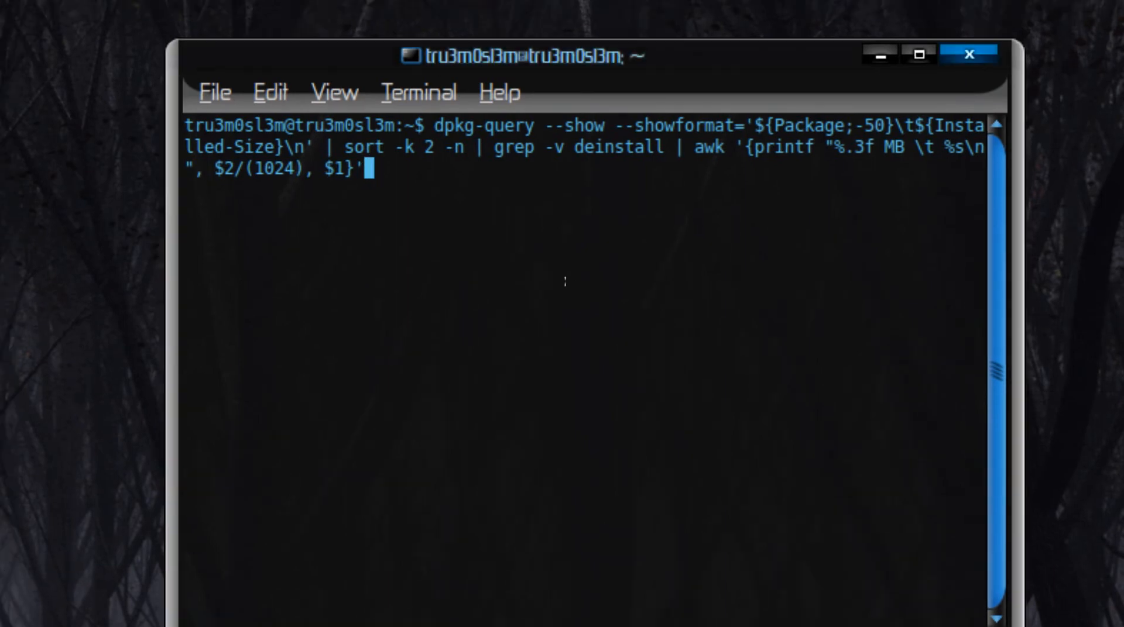
key("Return")
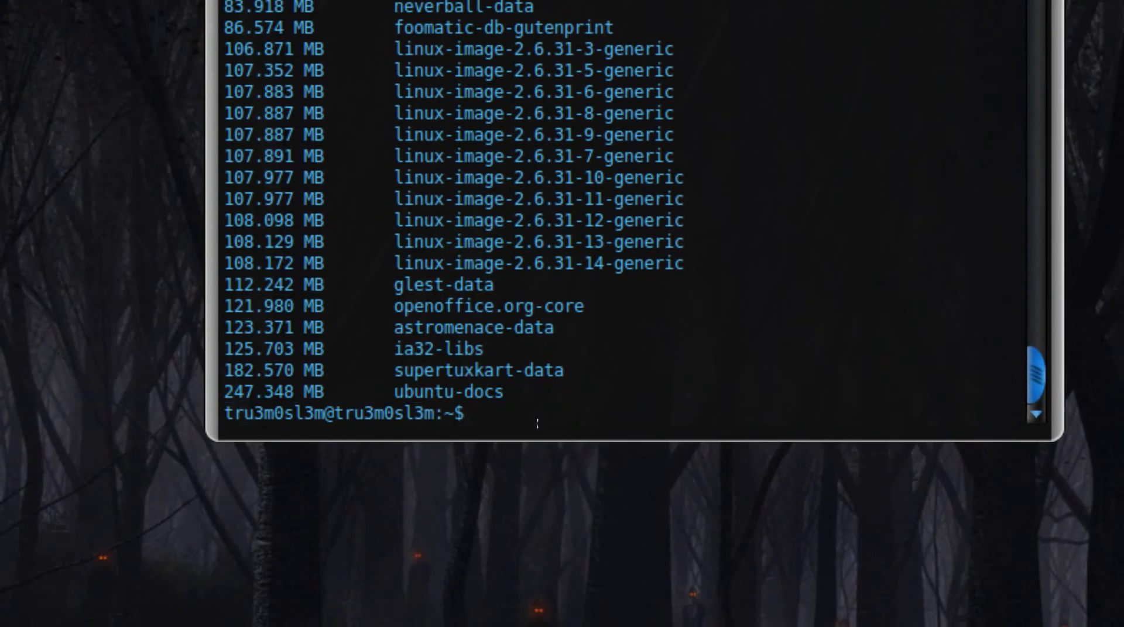
type("dpkg-query --show --showformat='${Package;-50}\\t${Installed-Size}\\n' | sort -k 2 -n | grep -v deinstall | awk '{printf \"%.3f MB \\t %s\\n\", $2/(1024), $1}' | tail -n 10")
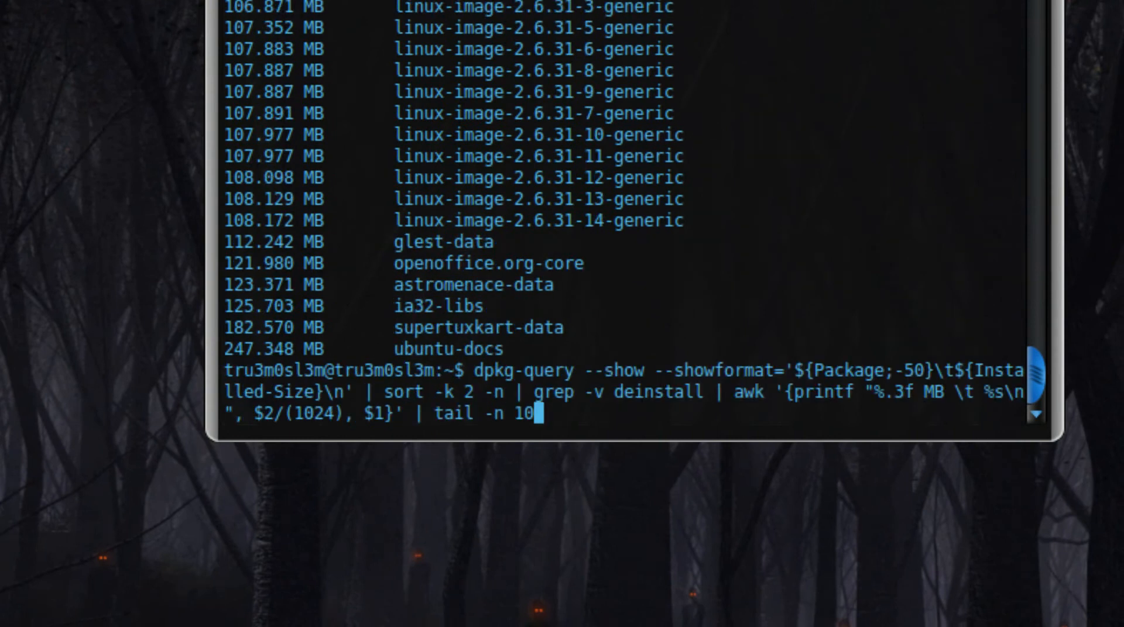